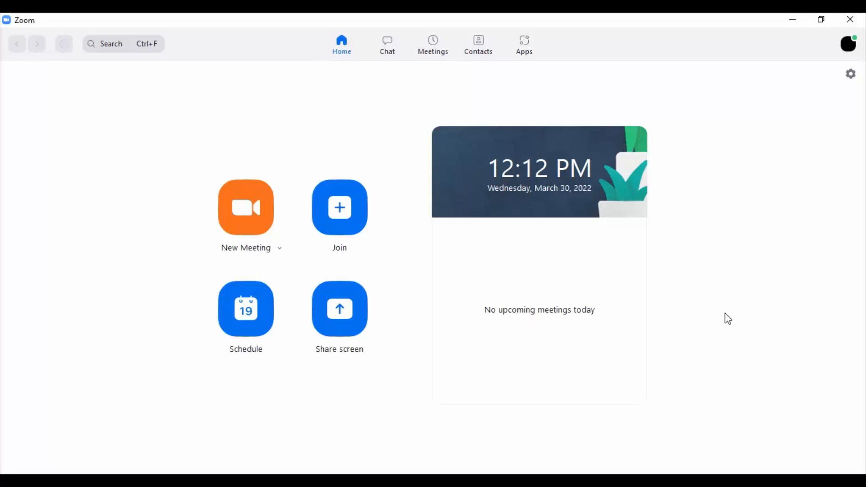
mouse_move(517, 244)
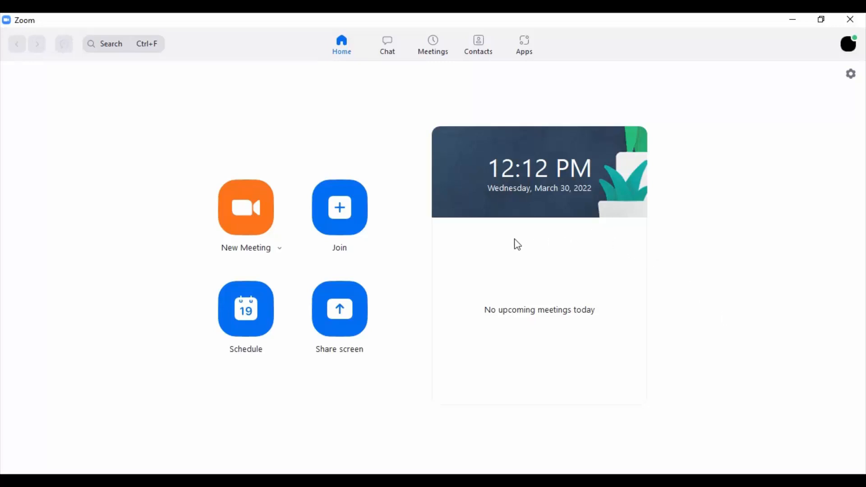
mouse_move(467, 179)
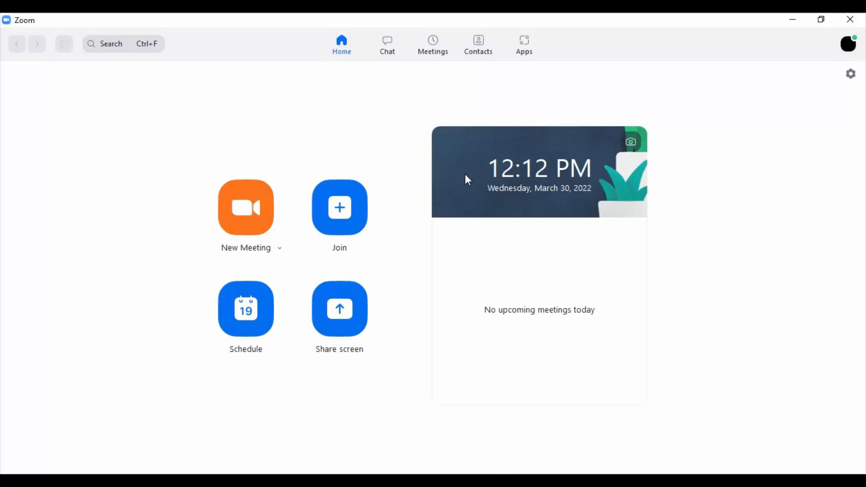
mouse_move(245, 320)
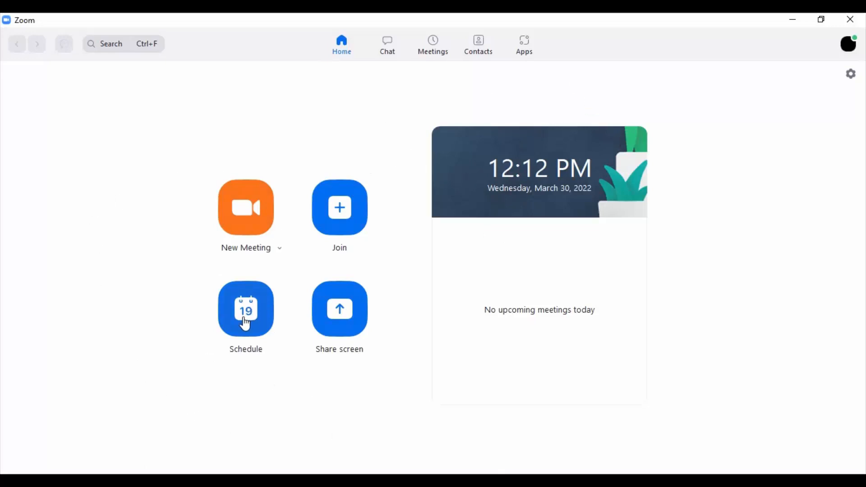
Start scheduling a new meeting and begin choosing its start date.
left_click(246, 308)
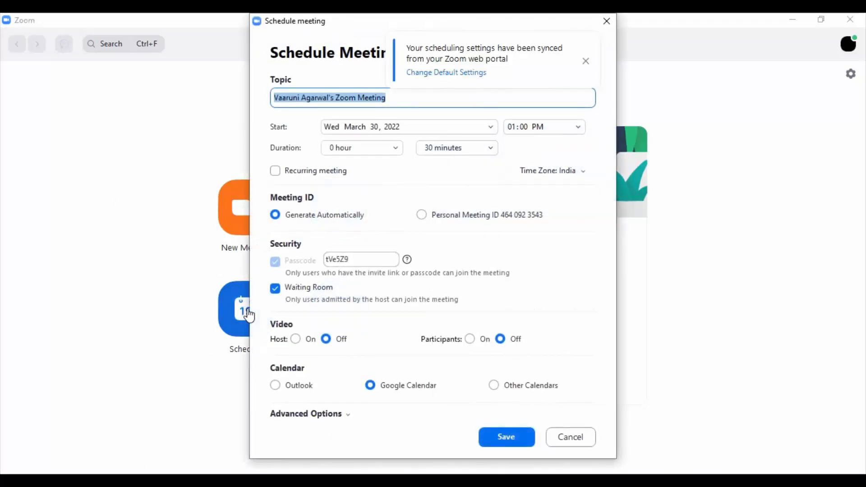
left_click(585, 61)
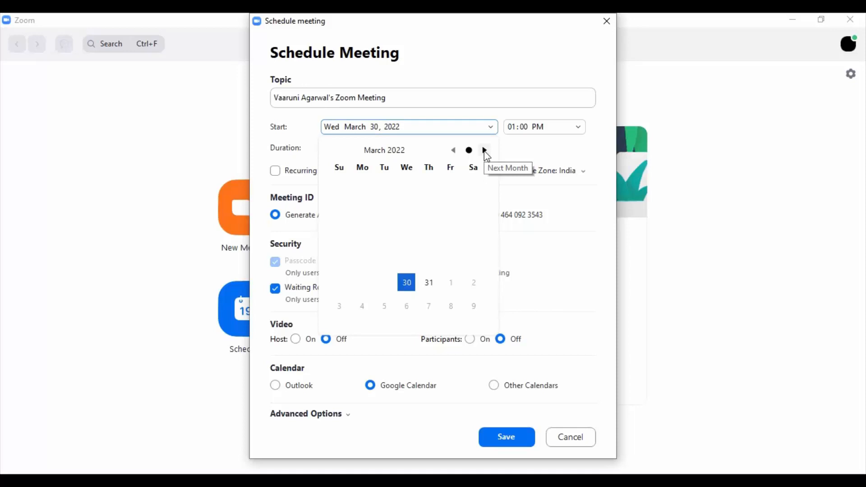
mouse_move(412, 293)
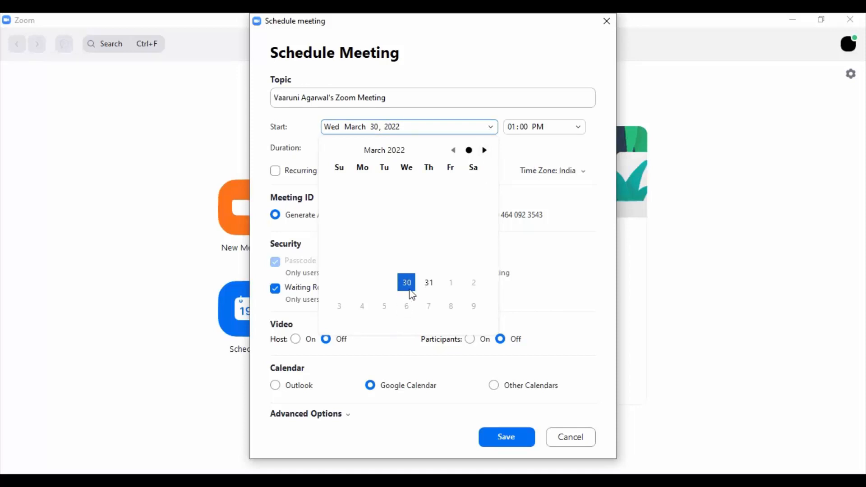
mouse_move(395, 288)
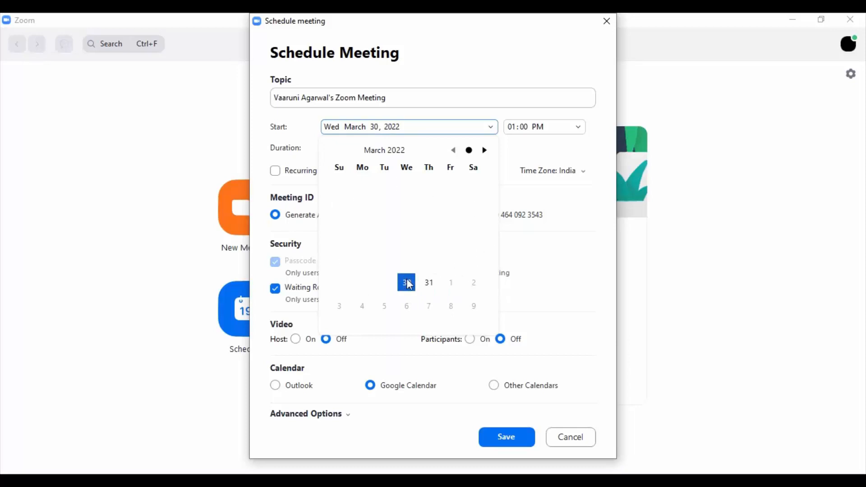
mouse_move(406, 282)
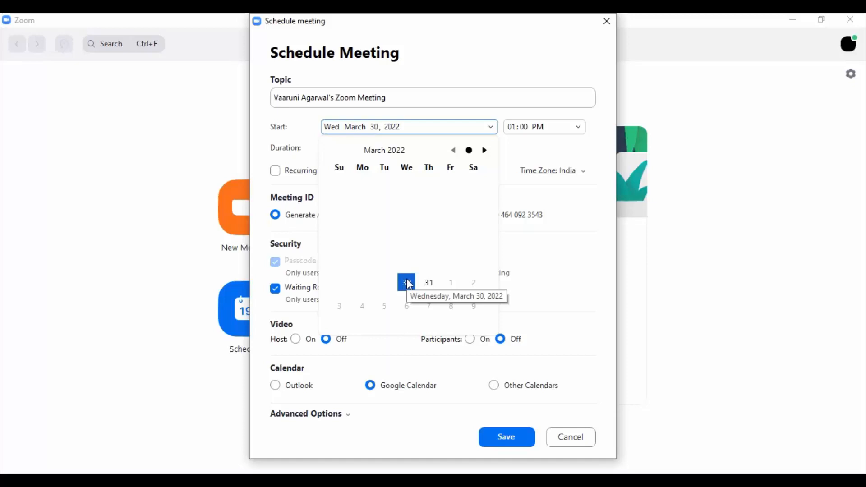
mouse_move(395, 296)
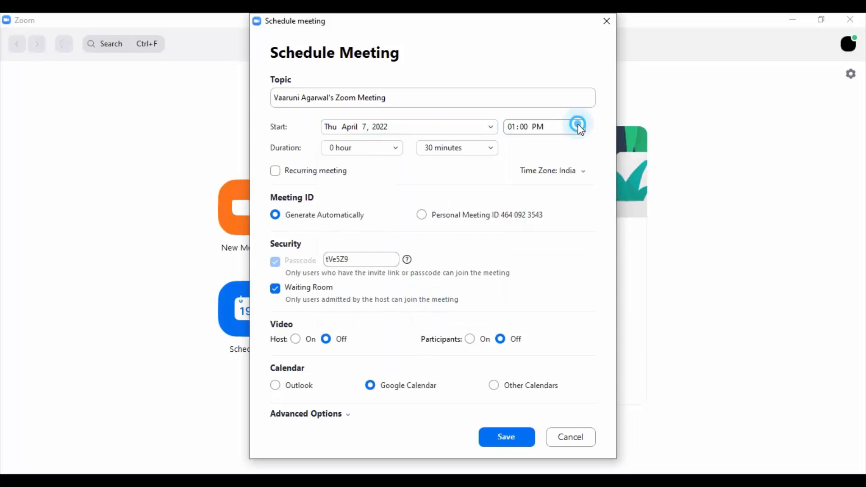
Set the meeting to start at 02:00 PM and last 45 minutes.
left_click(578, 127)
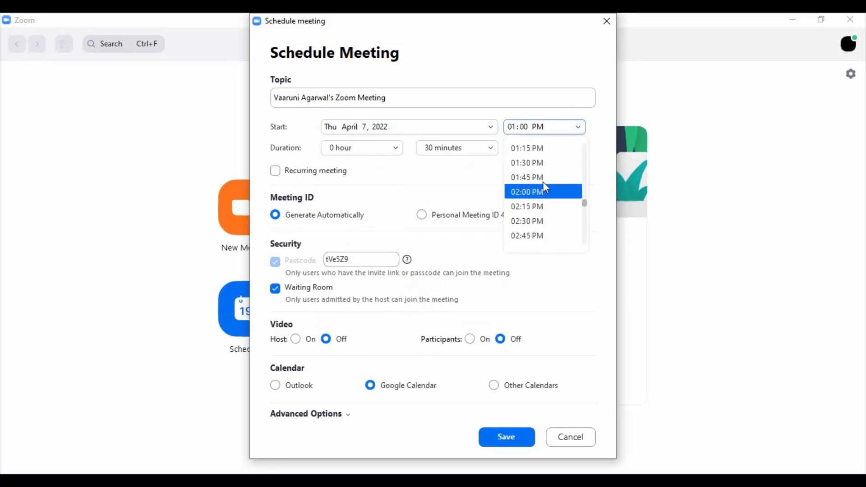
left_click(526, 191)
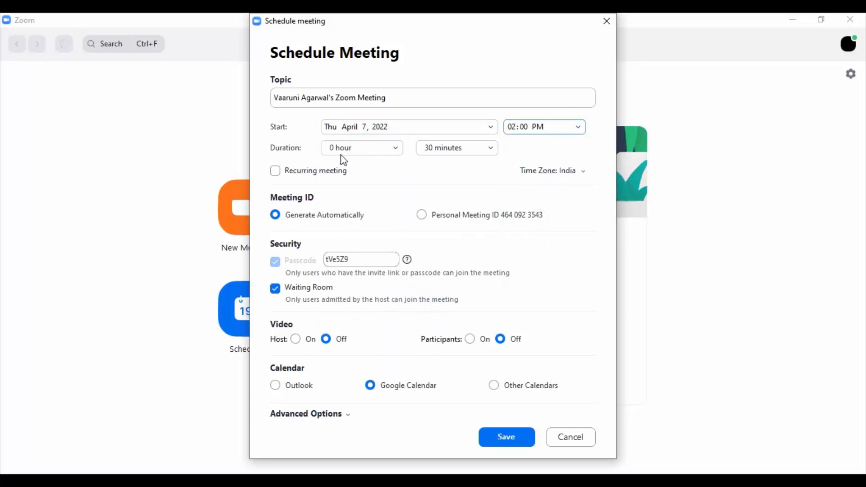
left_click(455, 147)
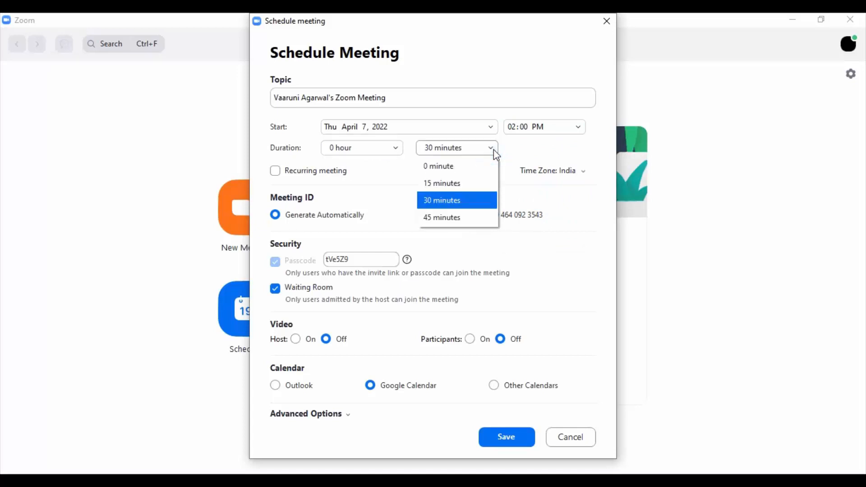
mouse_move(448, 217)
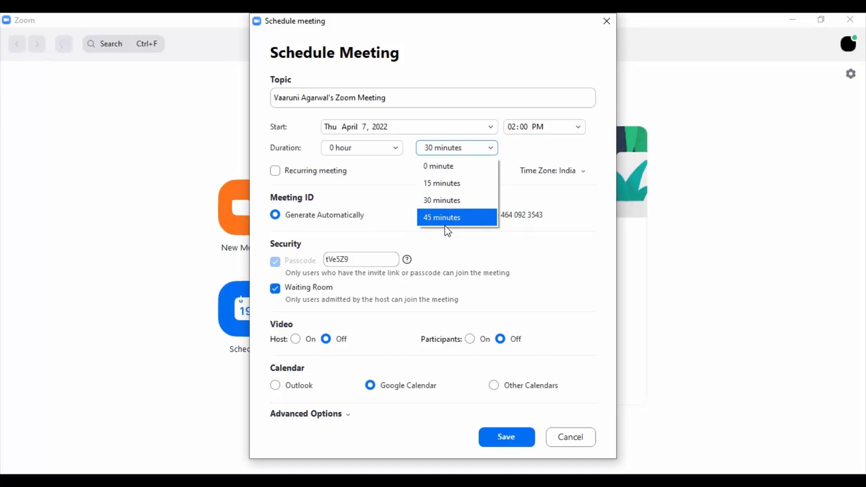
left_click(441, 217)
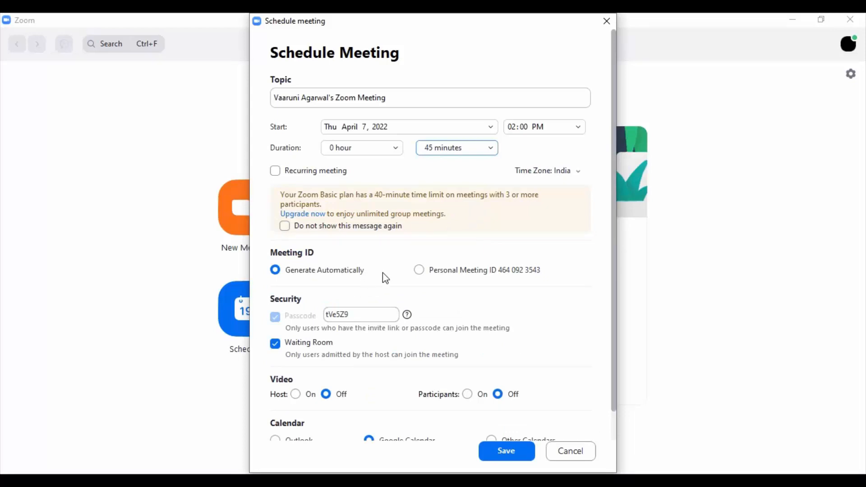
mouse_move(296, 205)
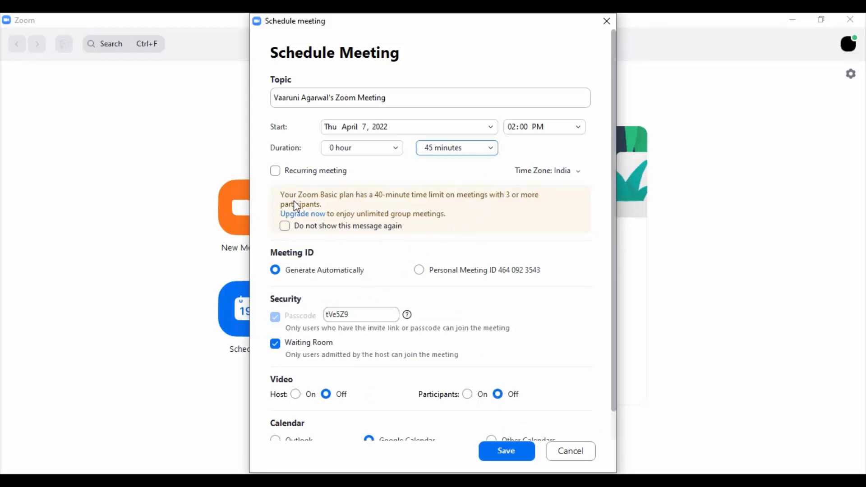
mouse_move(327, 213)
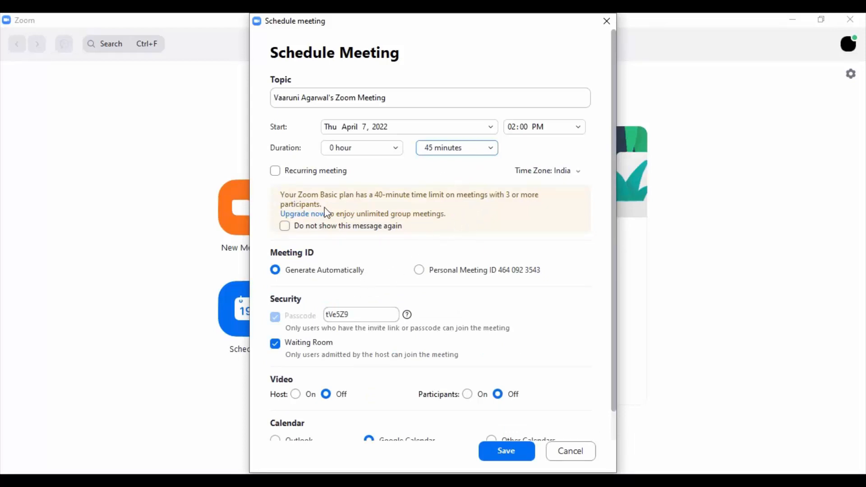
mouse_move(362, 209)
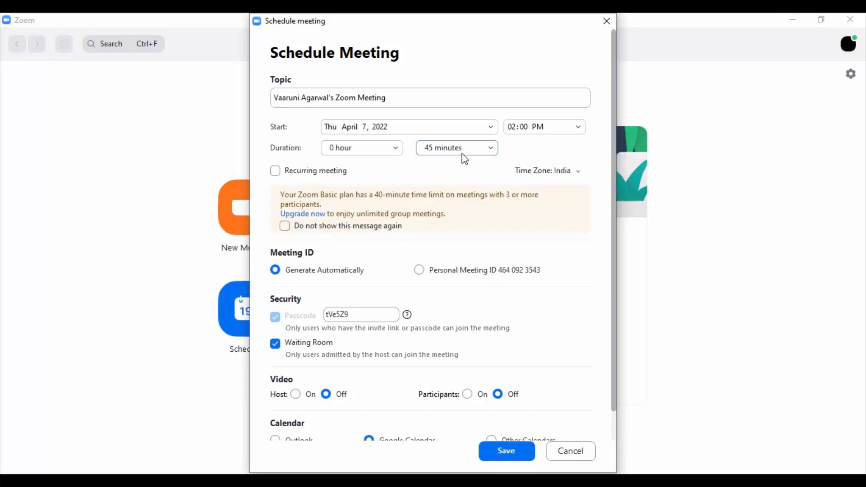
left_click(457, 147)
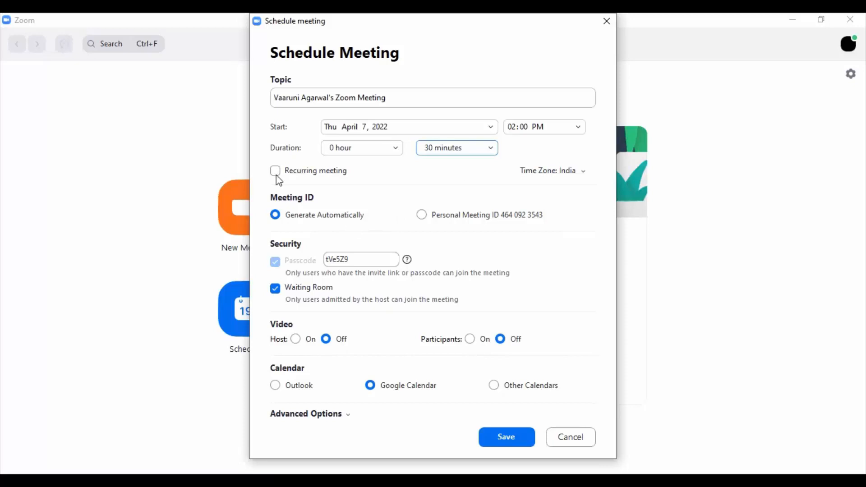
mouse_move(326, 182)
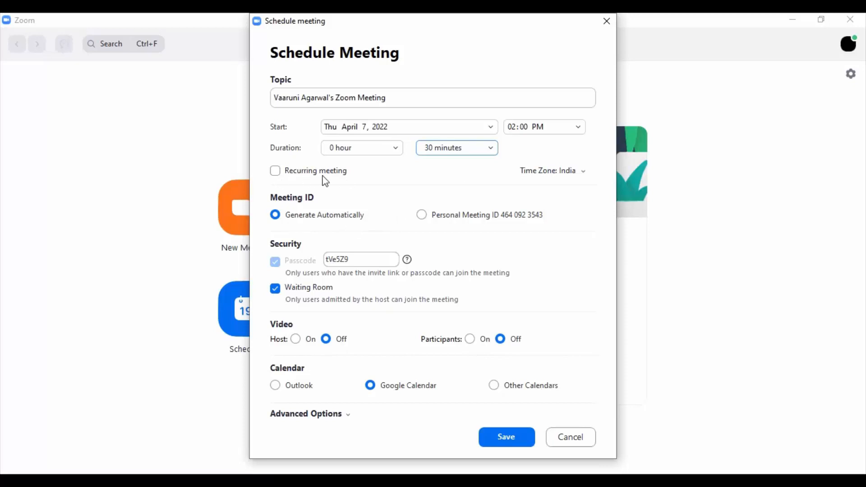
mouse_move(269, 173)
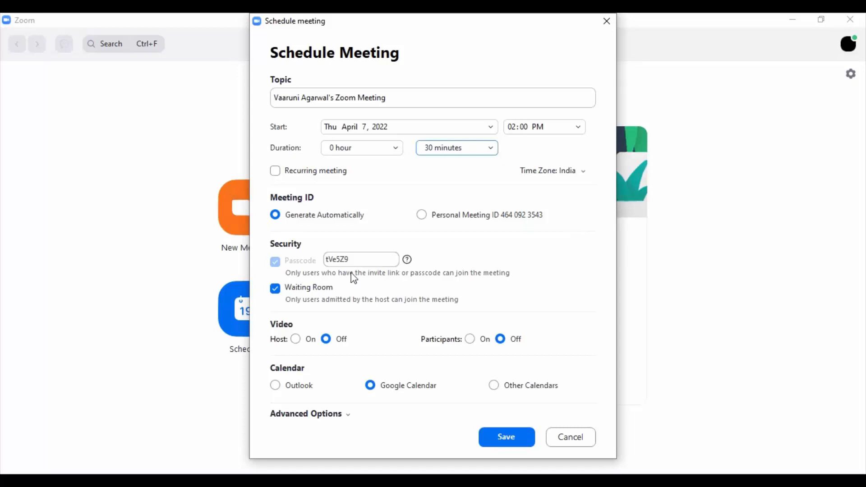
left_click(552, 171)
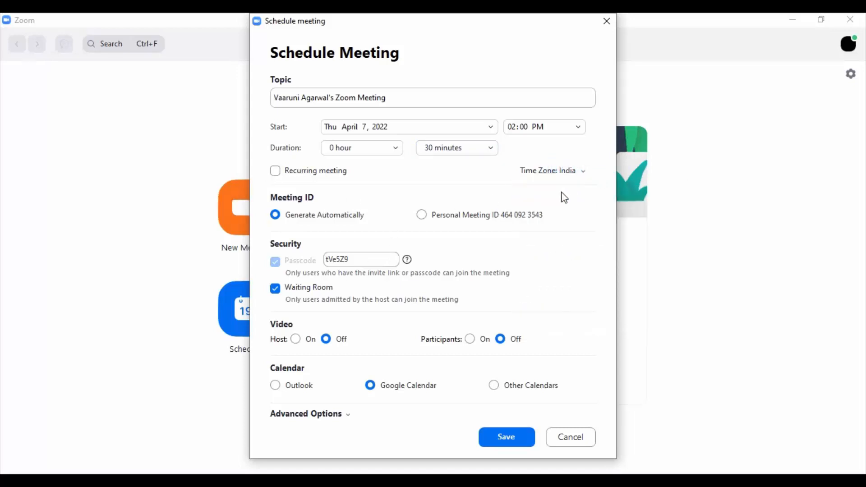
mouse_move(315, 208)
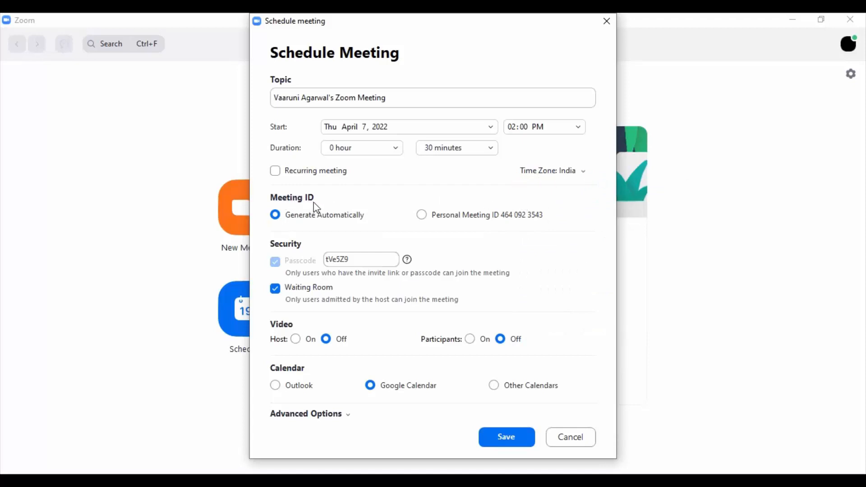
mouse_move(343, 225)
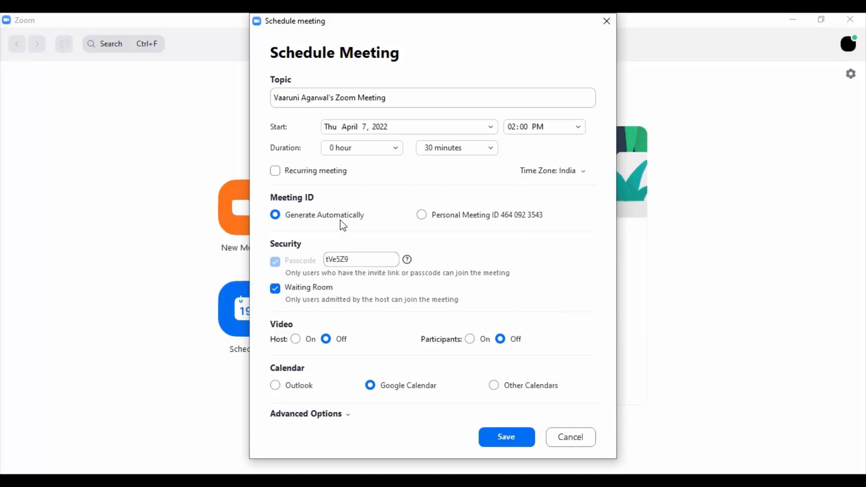
mouse_move(523, 232)
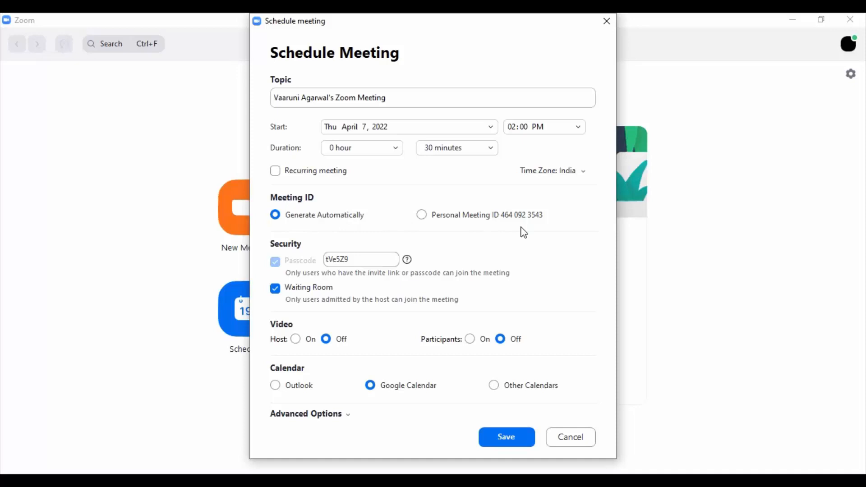
mouse_move(506, 224)
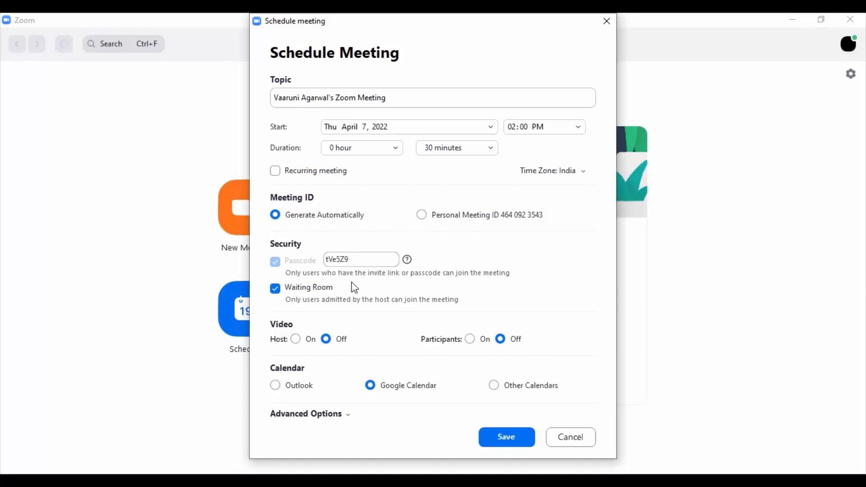
mouse_move(533, 246)
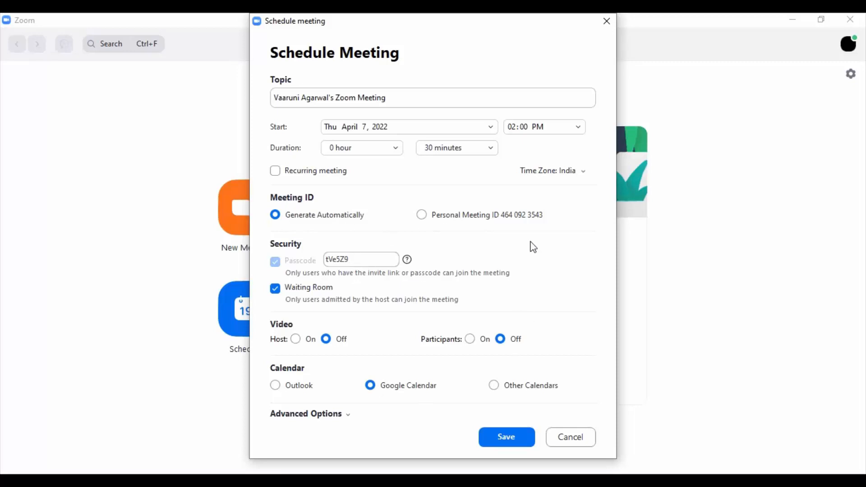
mouse_move(326, 442)
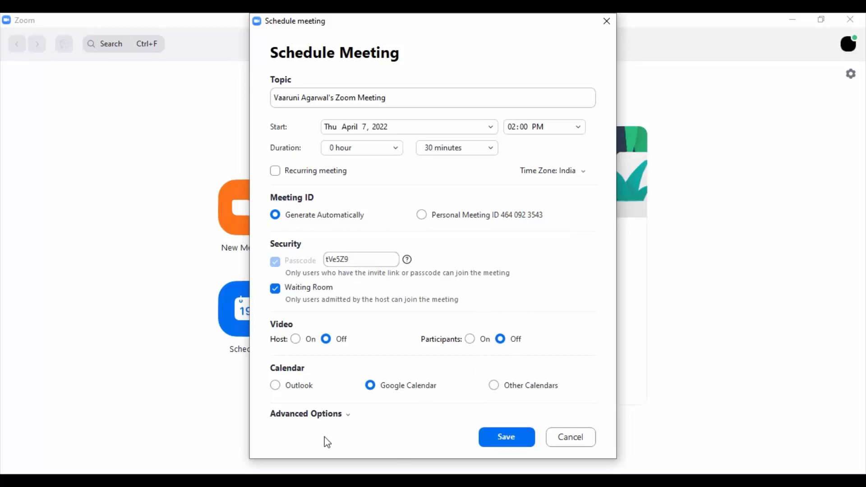
Enable 'Mute participants upon entry' and local auto-recording, then save the meeting.
left_click(305, 413)
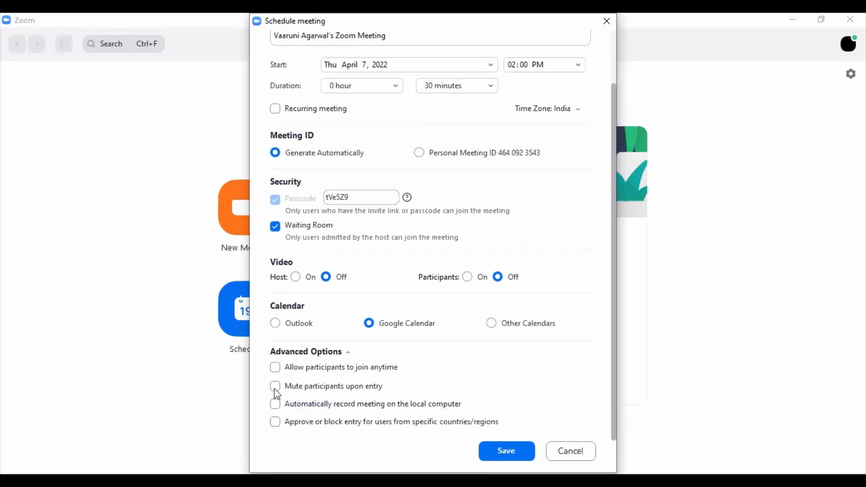
left_click(275, 386)
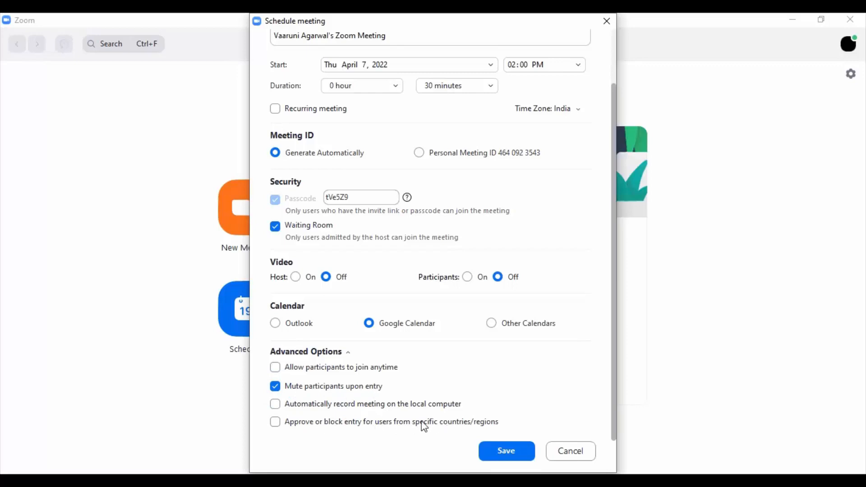
left_click(275, 405)
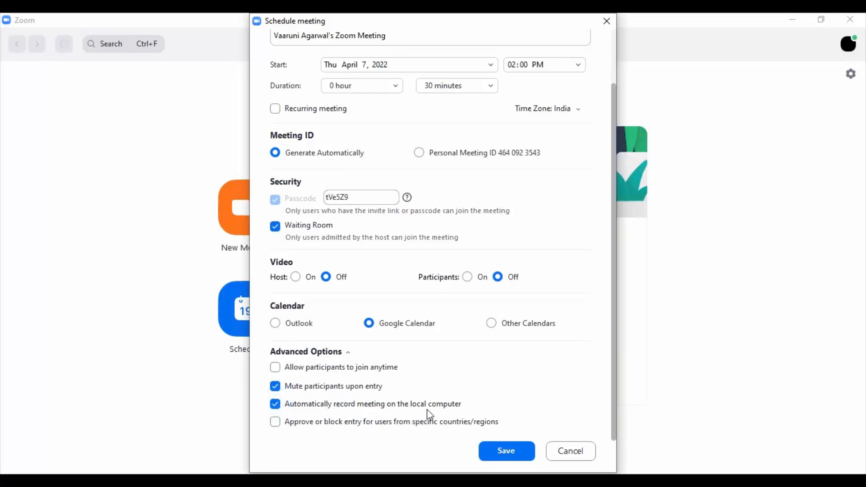
mouse_move(309, 401)
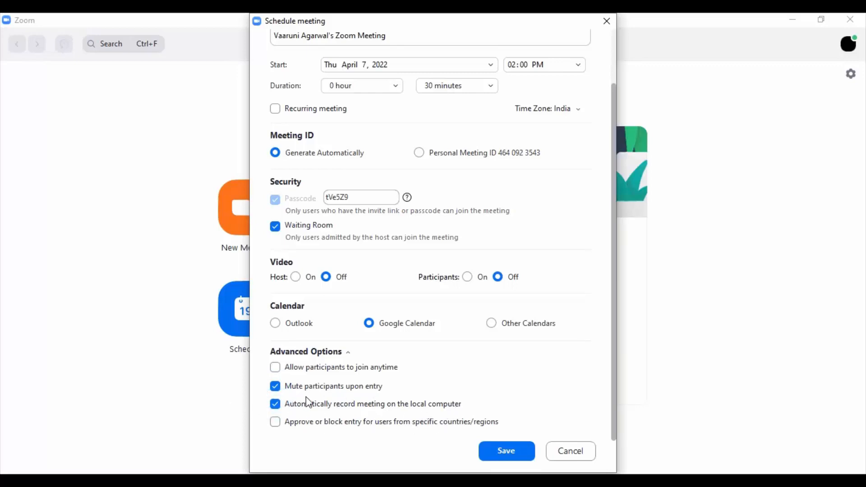
left_click(505, 451)
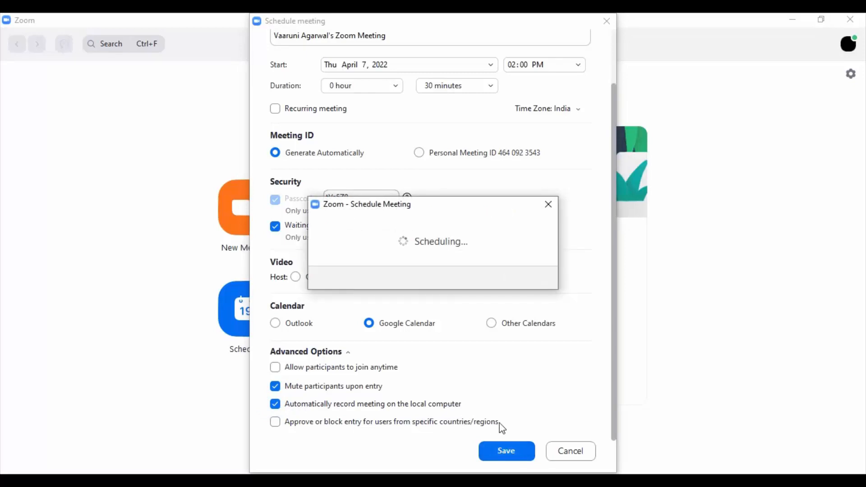
Save the Zoom meeting as a Google Calendar event on Apr 7, 2:00-2:30pm.
left_click(505, 451)
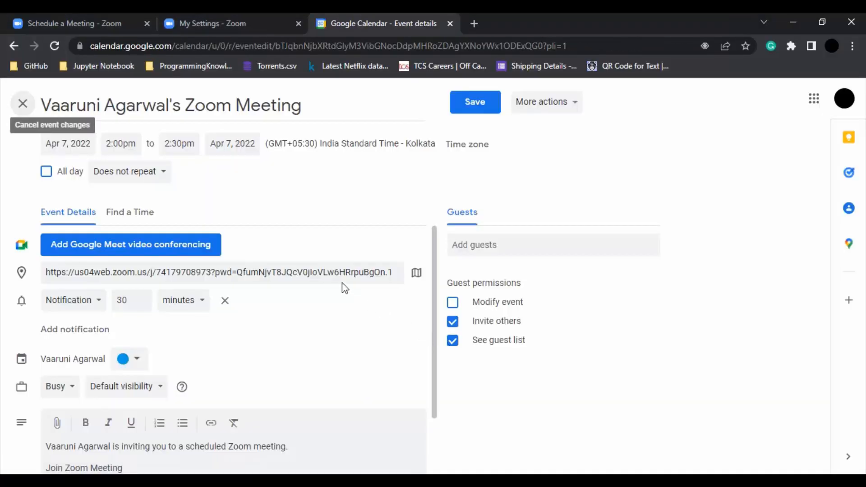
mouse_move(313, 295)
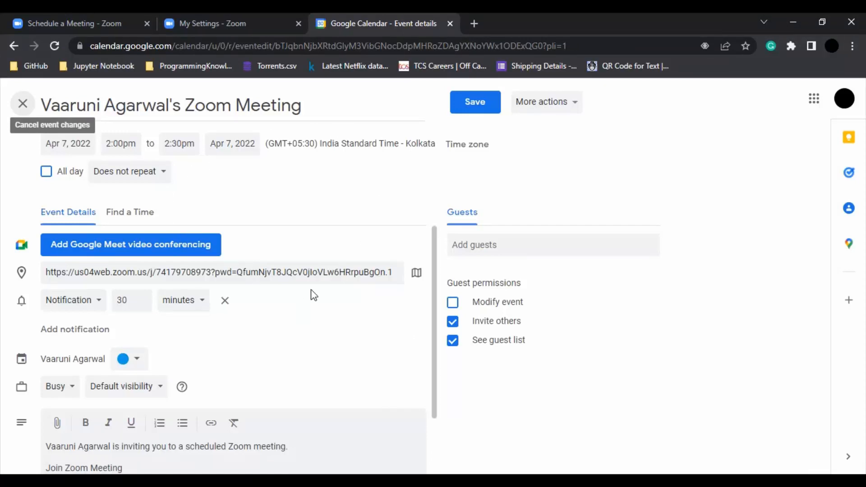
mouse_move(466, 117)
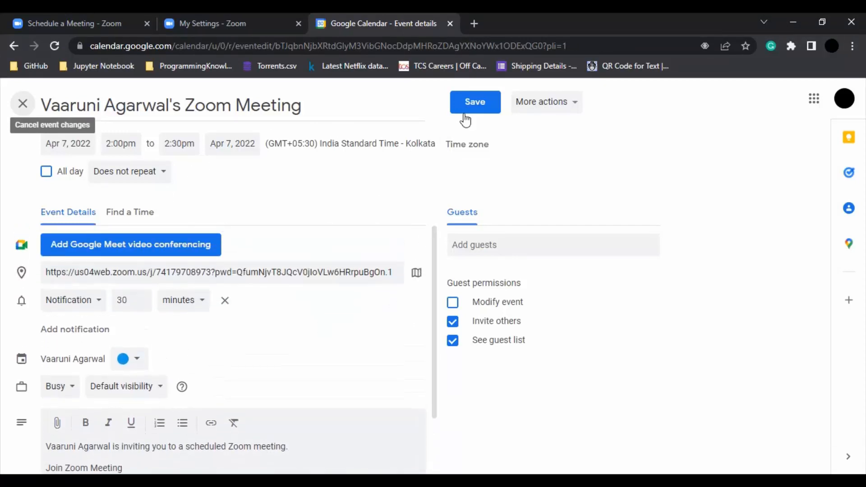
left_click(474, 102)
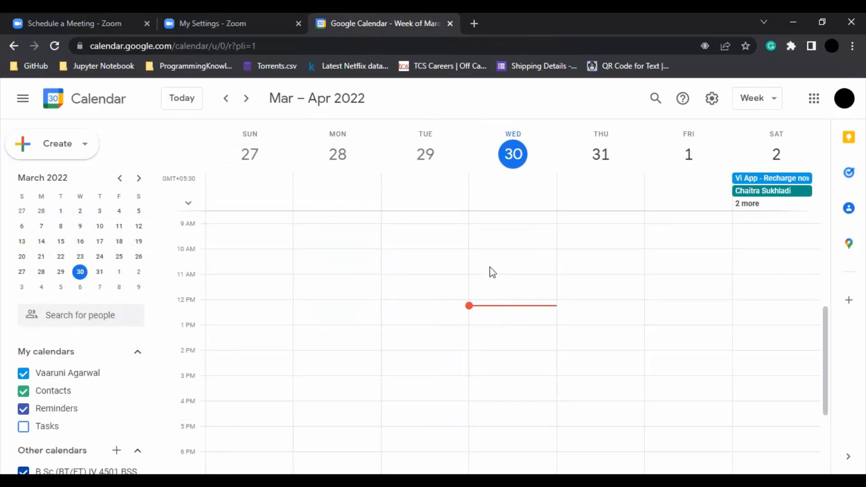
mouse_move(536, 311)
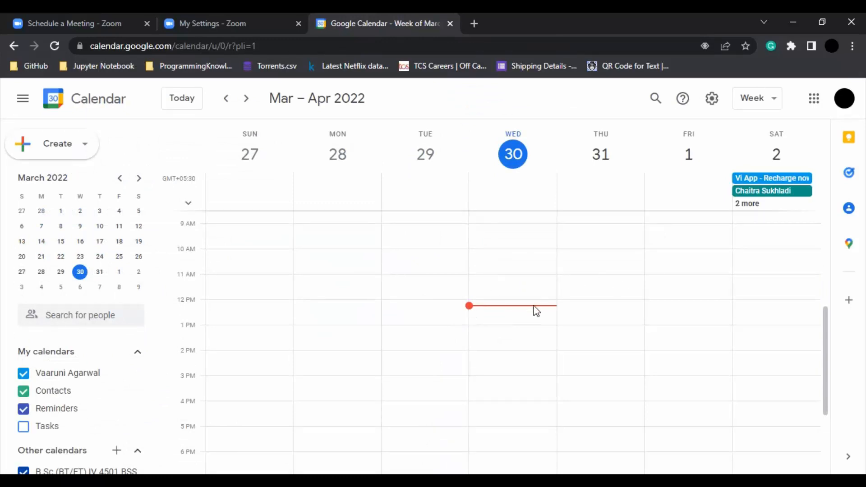
mouse_move(422, 309)
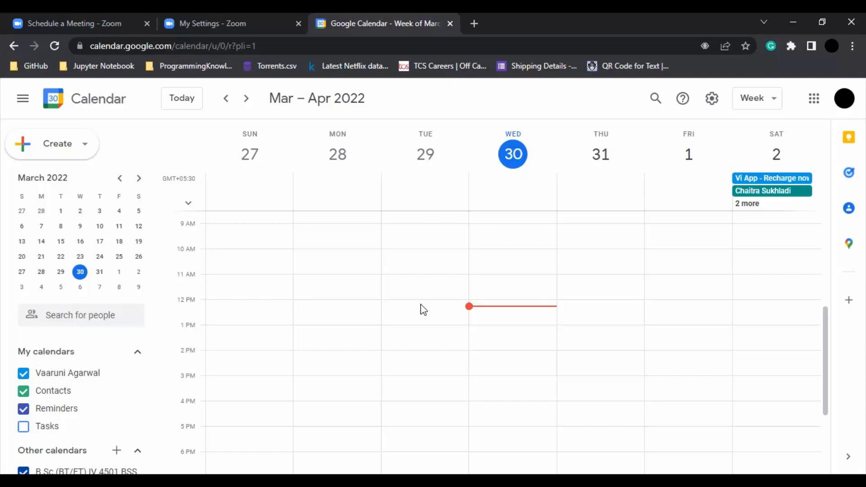
mouse_move(382, 449)
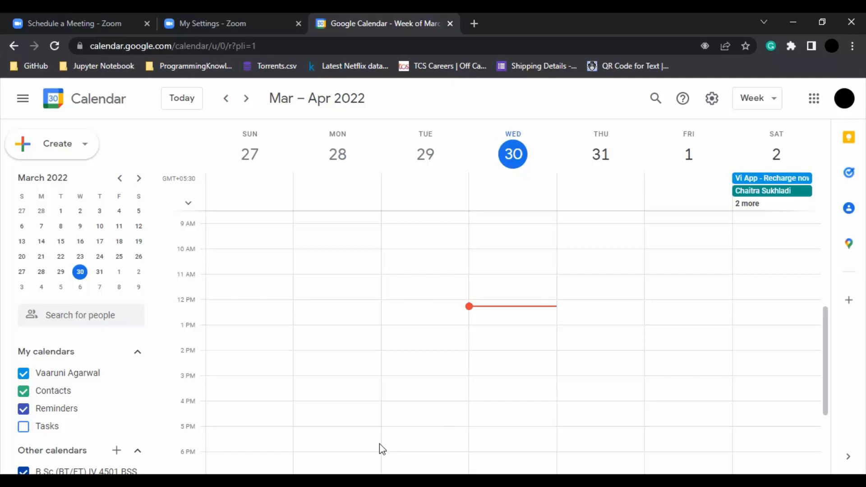